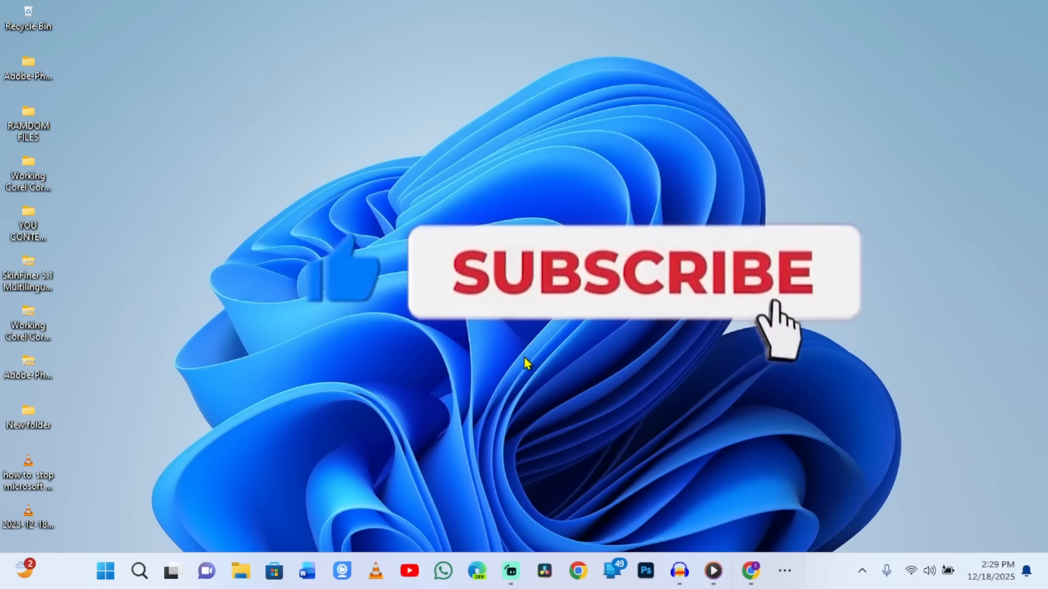
Step: Preview the clipboard history panel with Win+V and dismiss it
{"action": "left_click", "coordinate": [635, 274]}
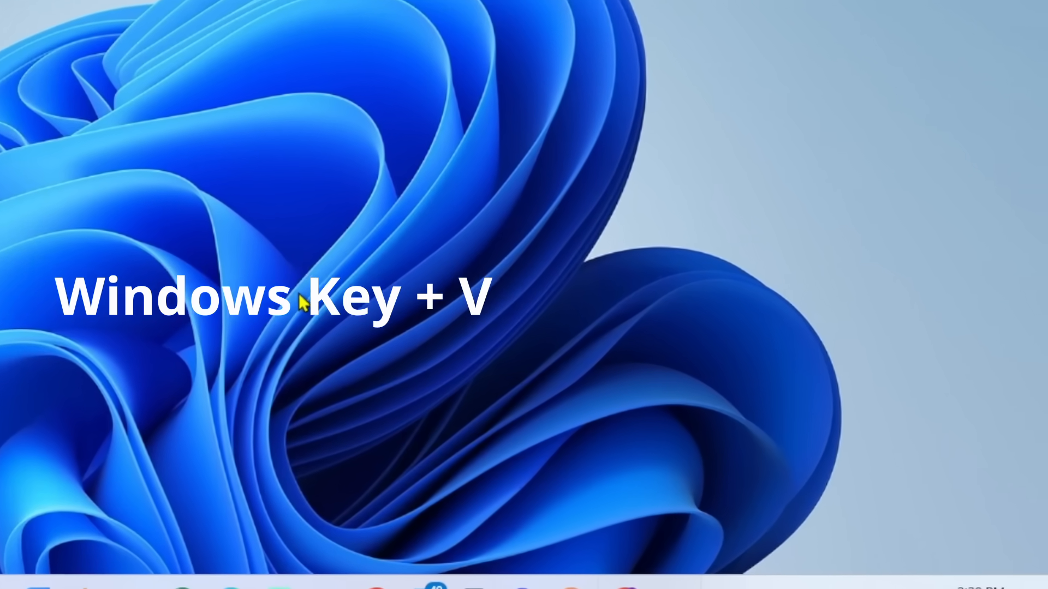
{"action": "key", "text": "win+v"}
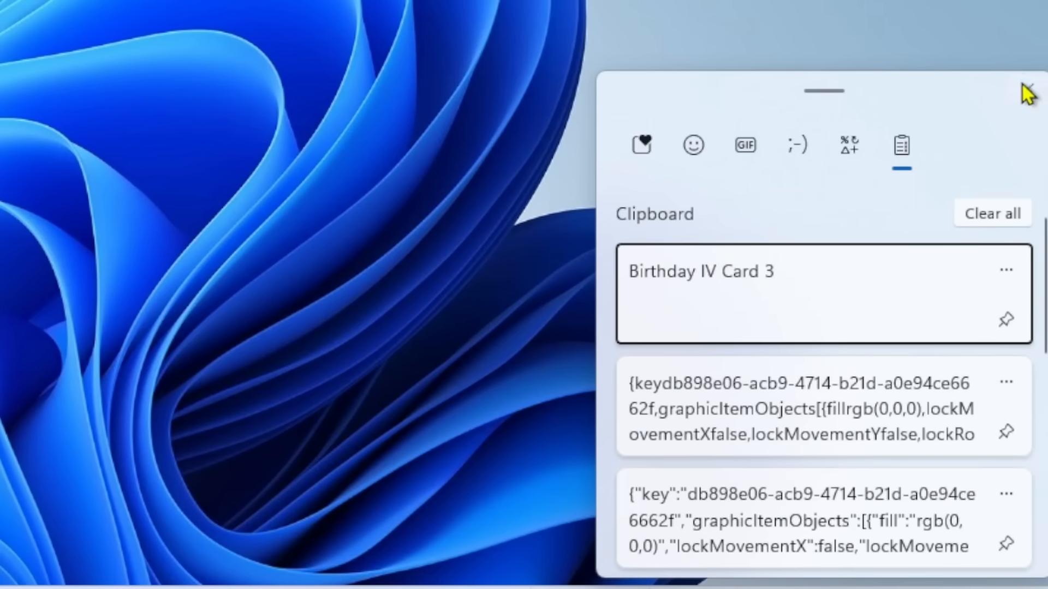
{"action": "left_click", "coordinate": [1030, 88]}
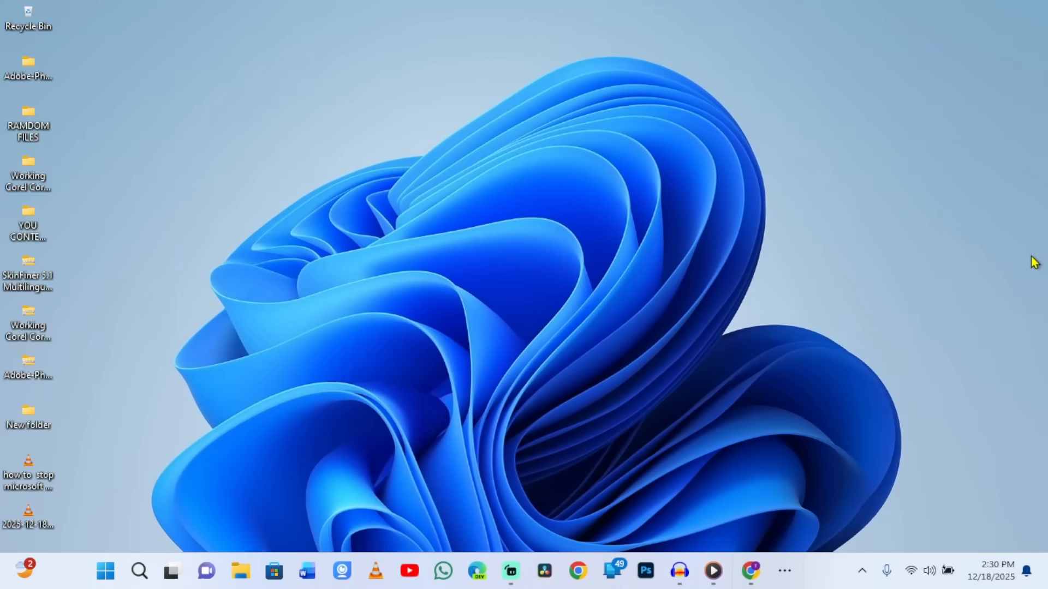
{"action": "mouse_move", "coordinate": [278, 441]}
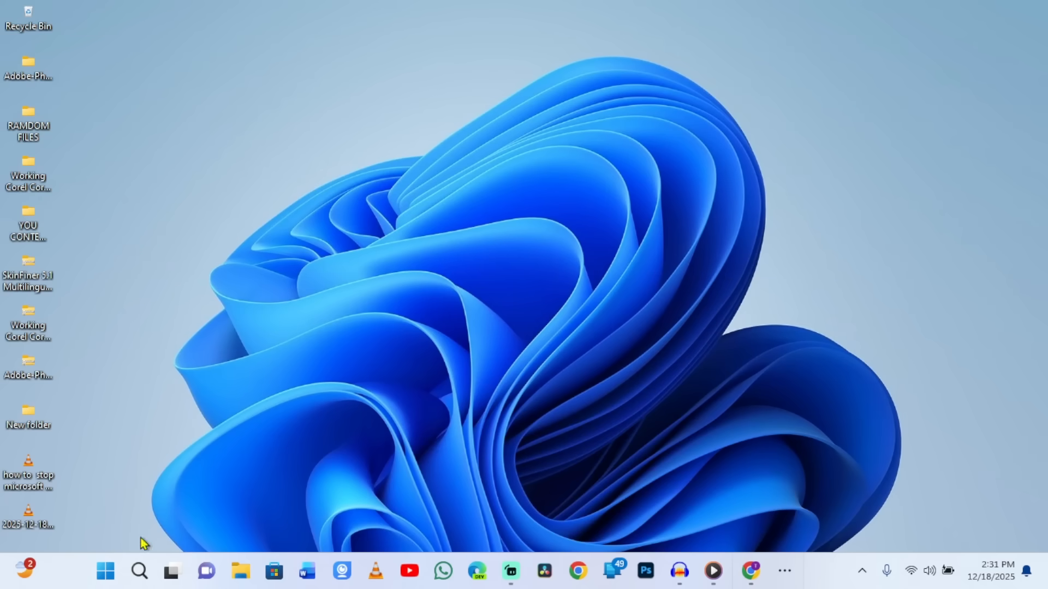
Step: Search 'CLIPBOR' from the Start menu and open the Clipboard settings result
{"action": "left_click", "coordinate": [104, 571]}
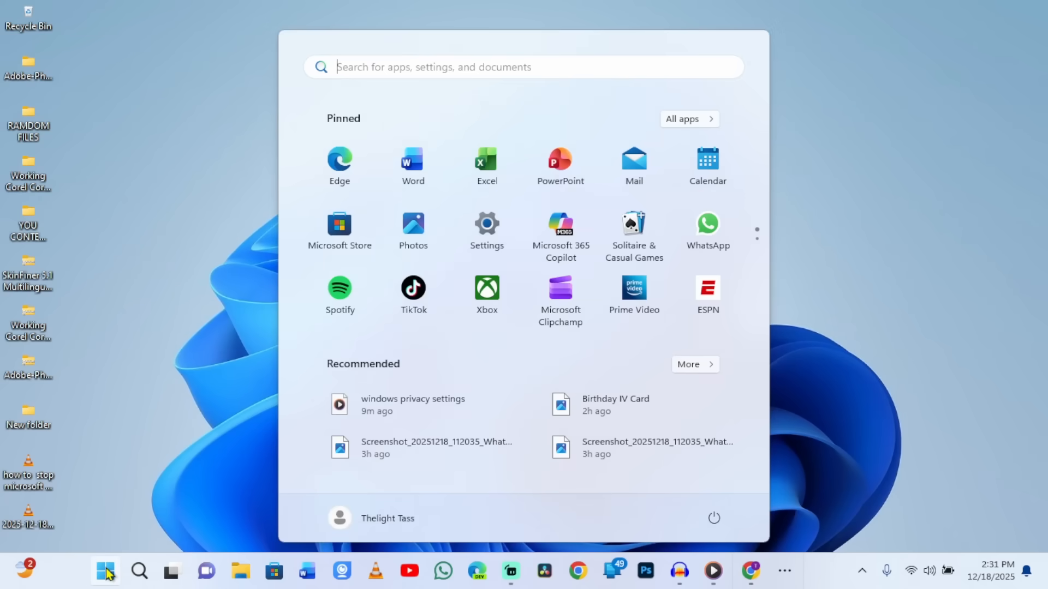
{"action": "type", "text": "CLIPBOR"}
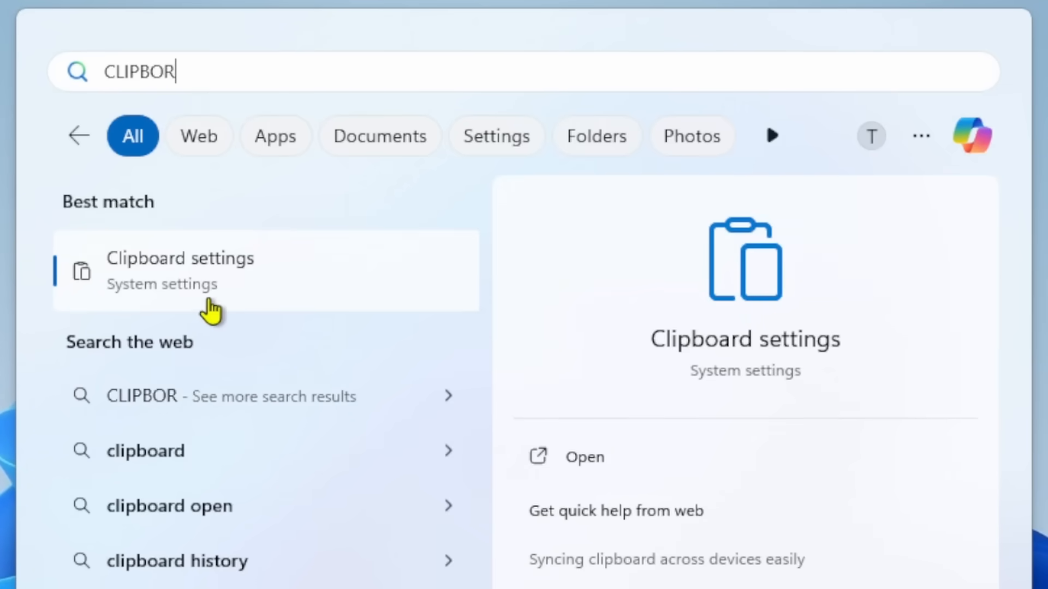
{"action": "left_click", "coordinate": [180, 271]}
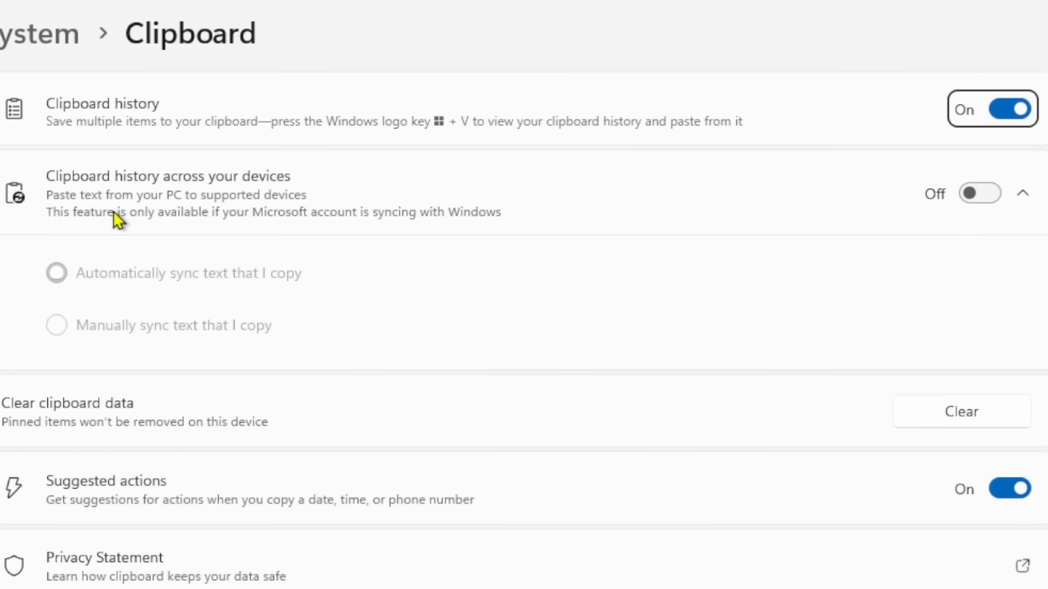
Step: Turn clipboard history off, clear the stored clipboard data, and close Settings
{"action": "left_click", "coordinate": [992, 109]}
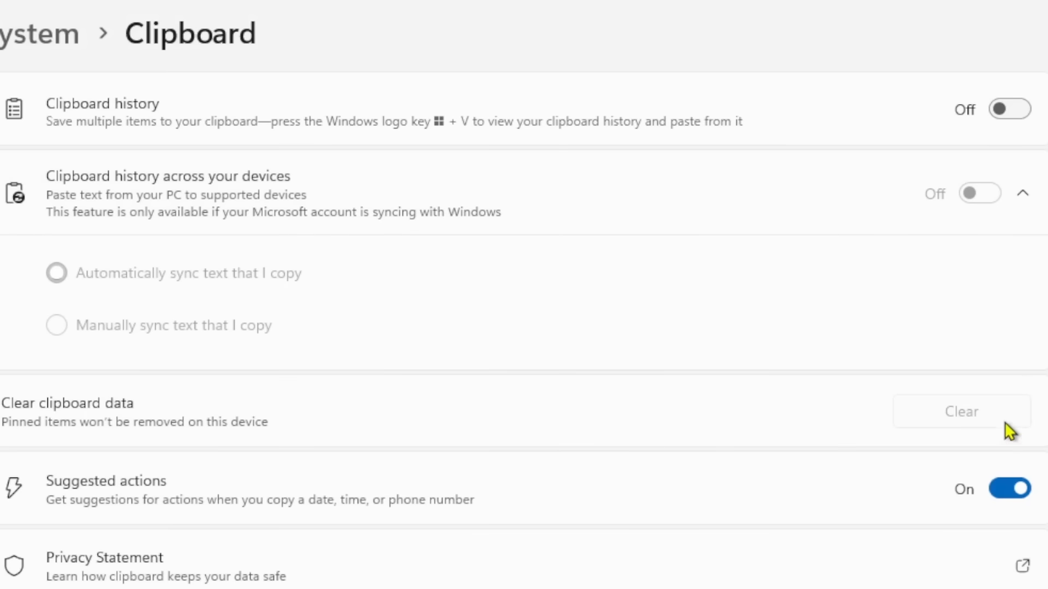
{"action": "left_click", "coordinate": [1010, 489]}
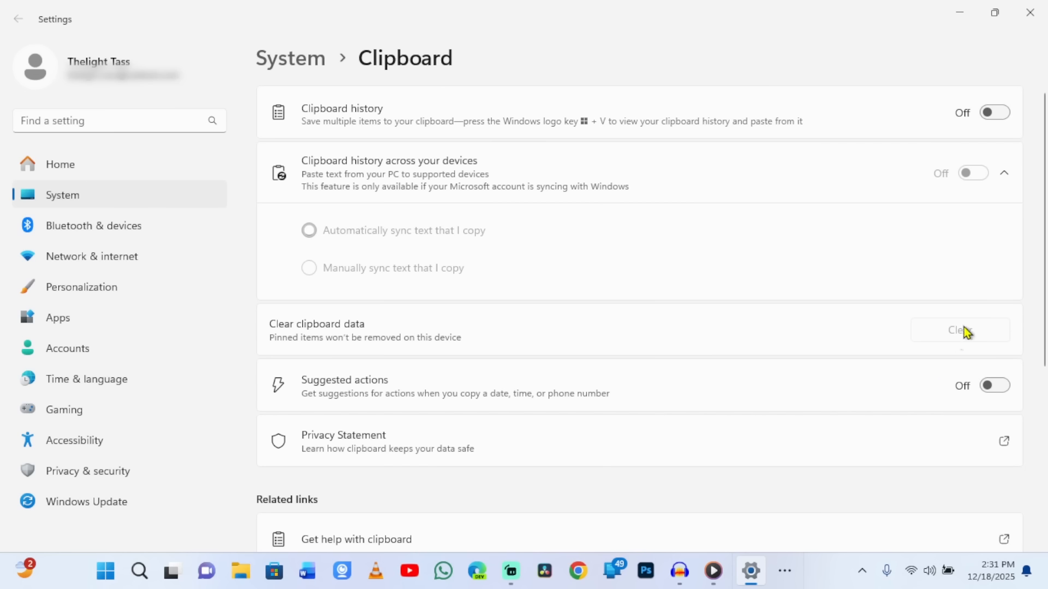
{"action": "mouse_move", "coordinate": [651, 312]}
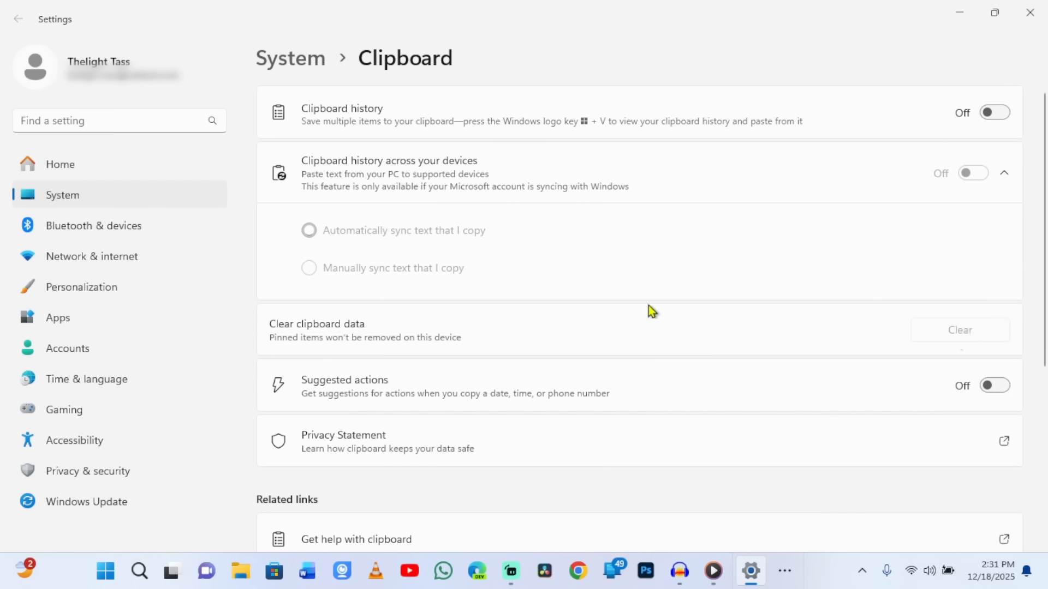
{"action": "mouse_move", "coordinate": [359, 330]}
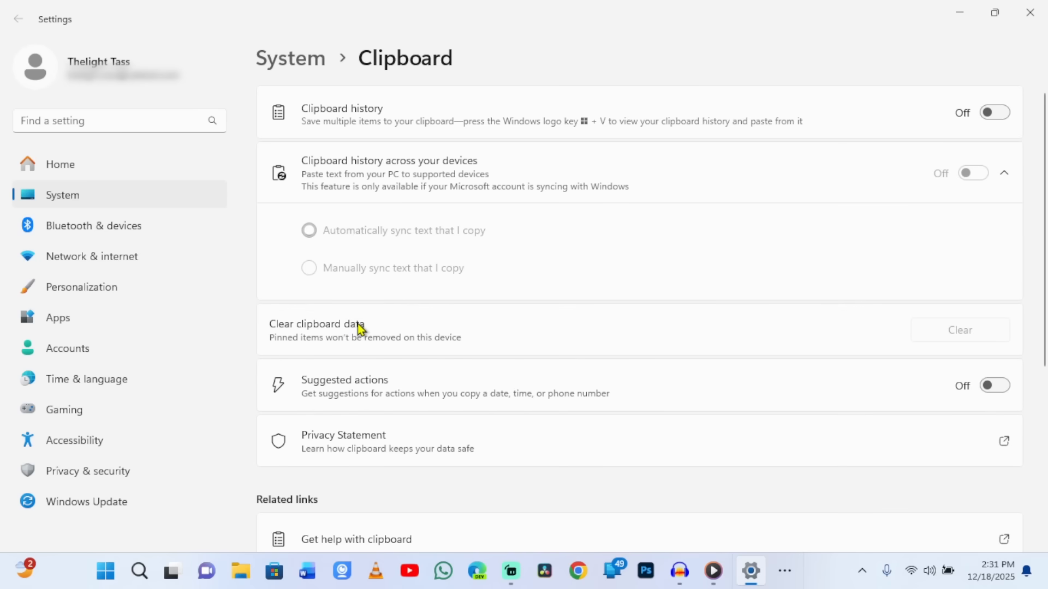
{"action": "mouse_move", "coordinate": [869, 334]}
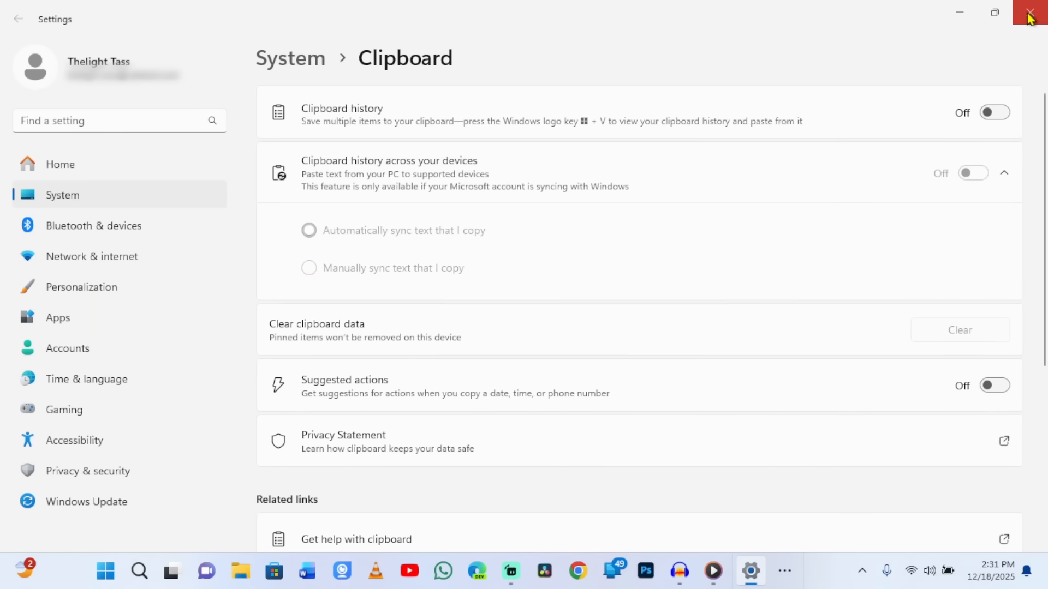
{"action": "left_click", "coordinate": [1029, 12]}
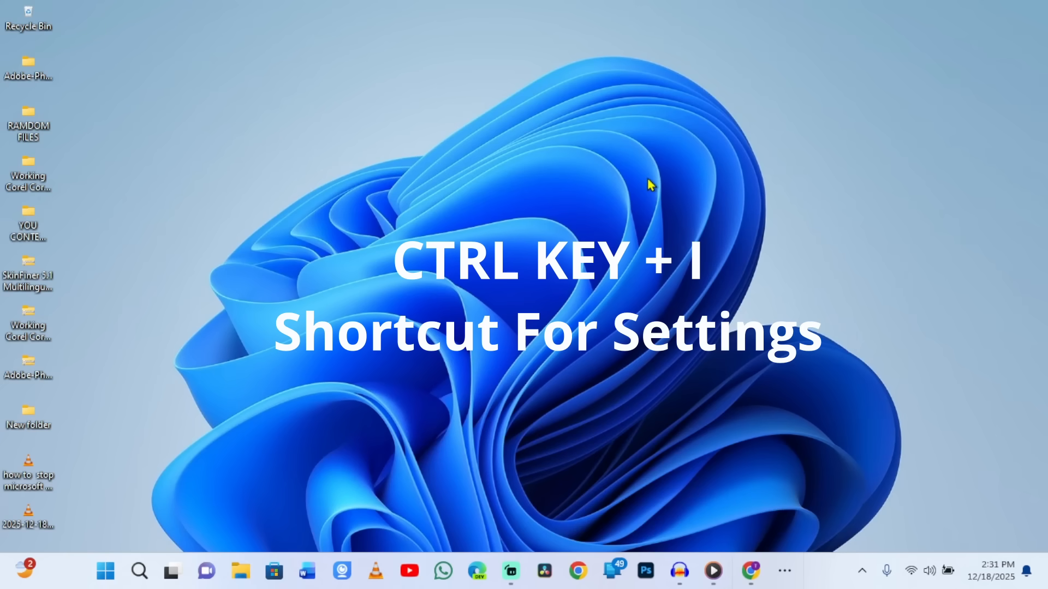
Step: Reopen Settings with Win+I and go to the Accounts > Windows backup page
{"action": "key", "text": "win+i"}
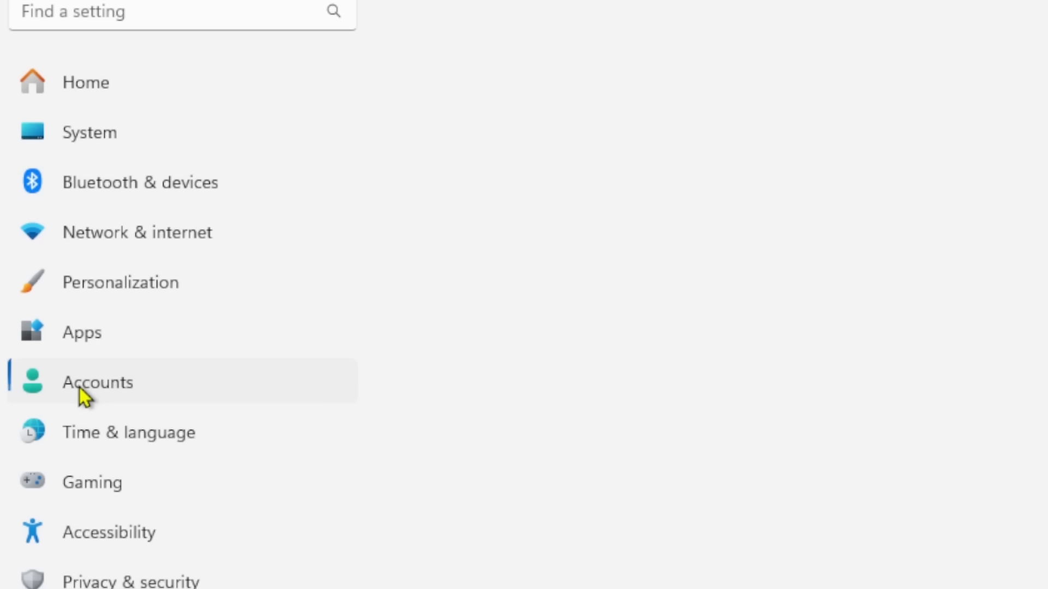
{"action": "left_click", "coordinate": [97, 382]}
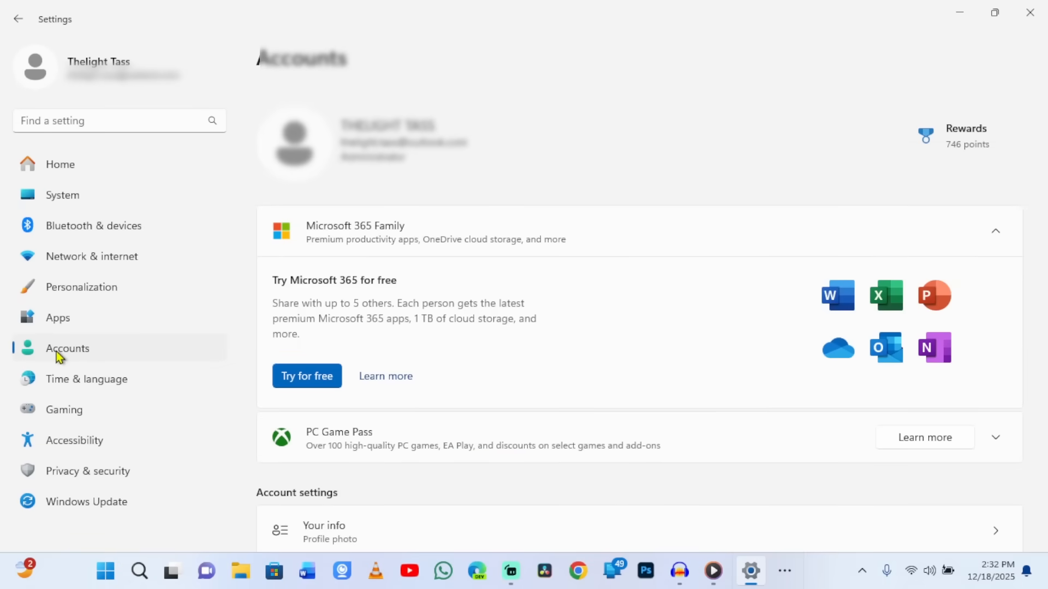
{"action": "scroll", "scroll_direction": "down", "scroll_amount": 3}
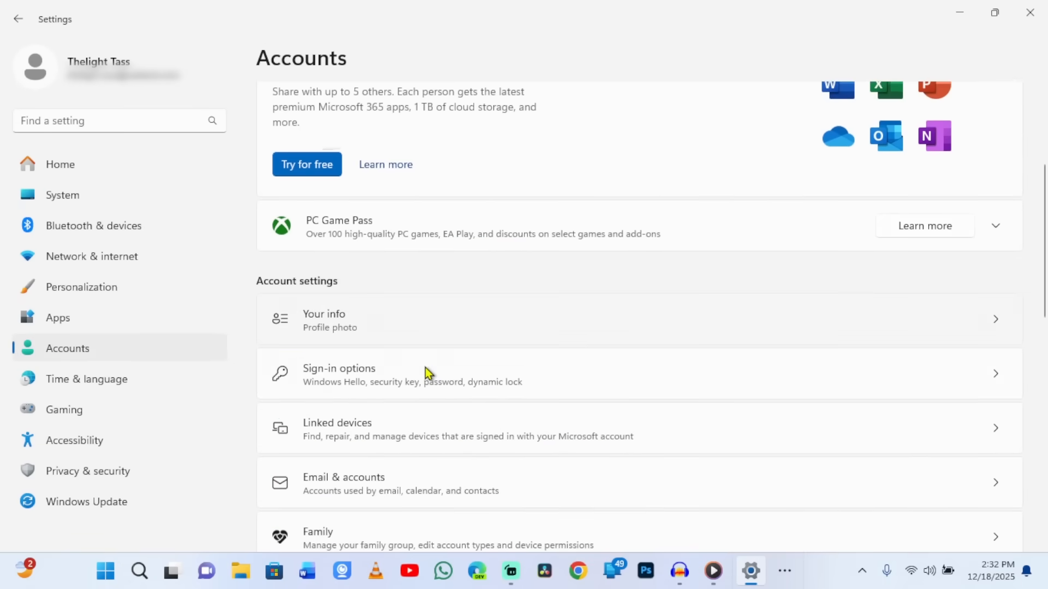
{"action": "scroll", "scroll_direction": "down", "scroll_amount": 3}
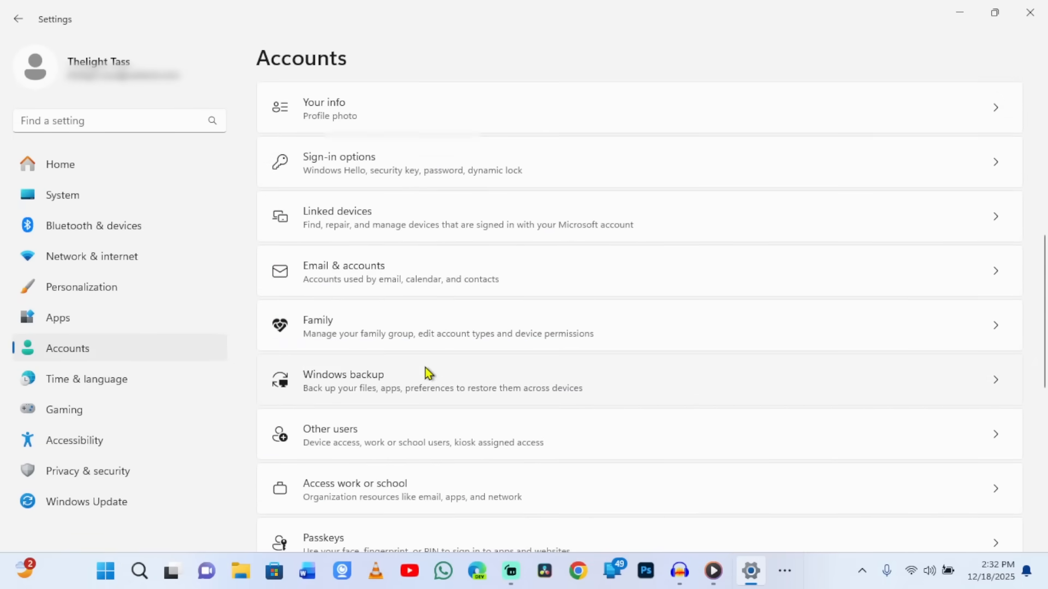
{"action": "left_click", "coordinate": [342, 380]}
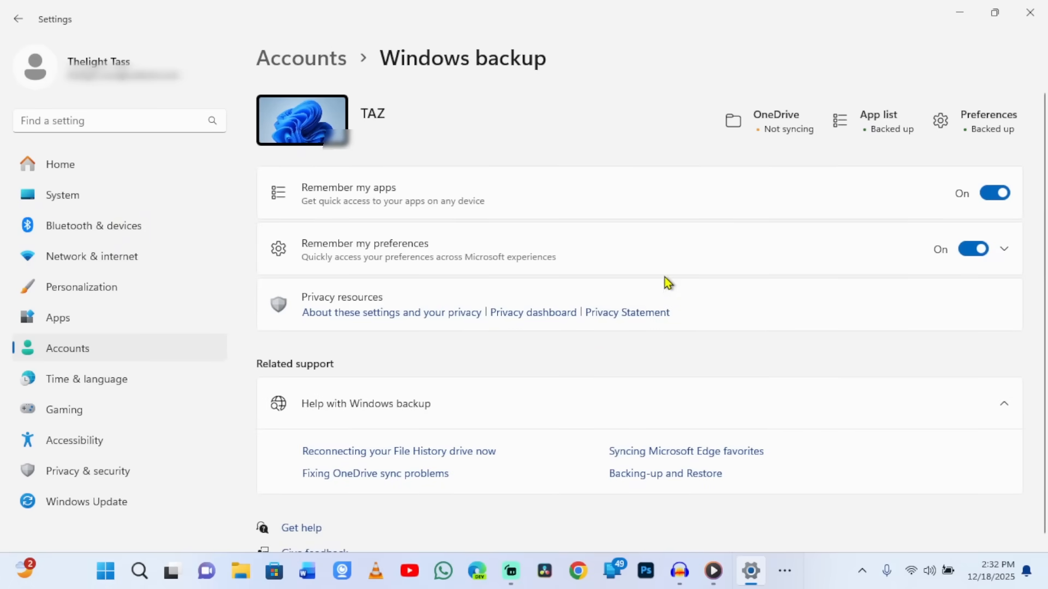
{"action": "mouse_move", "coordinate": [687, 263]}
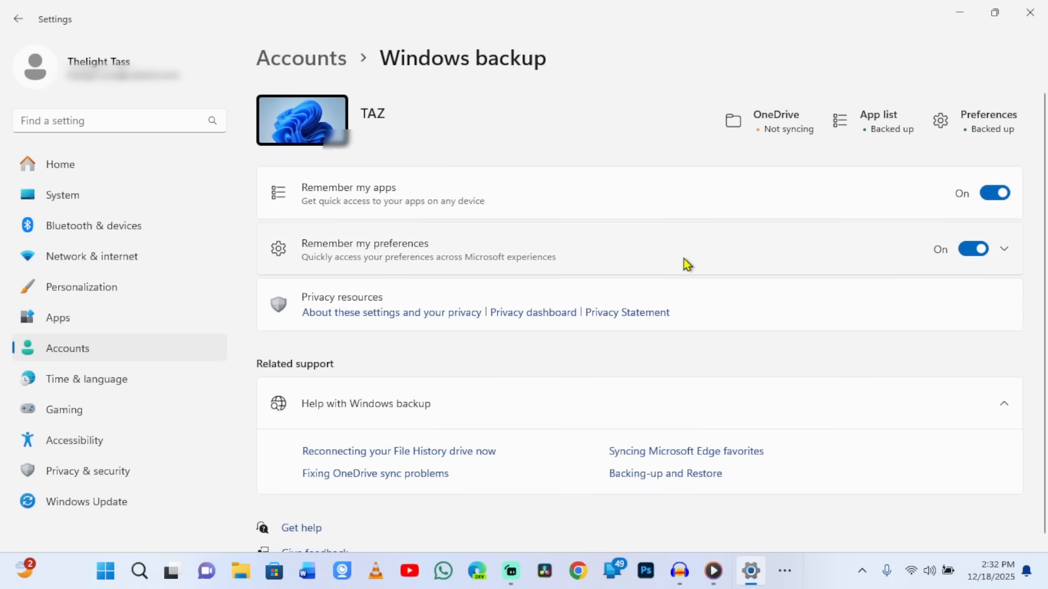
{"action": "mouse_move", "coordinate": [1013, 260]}
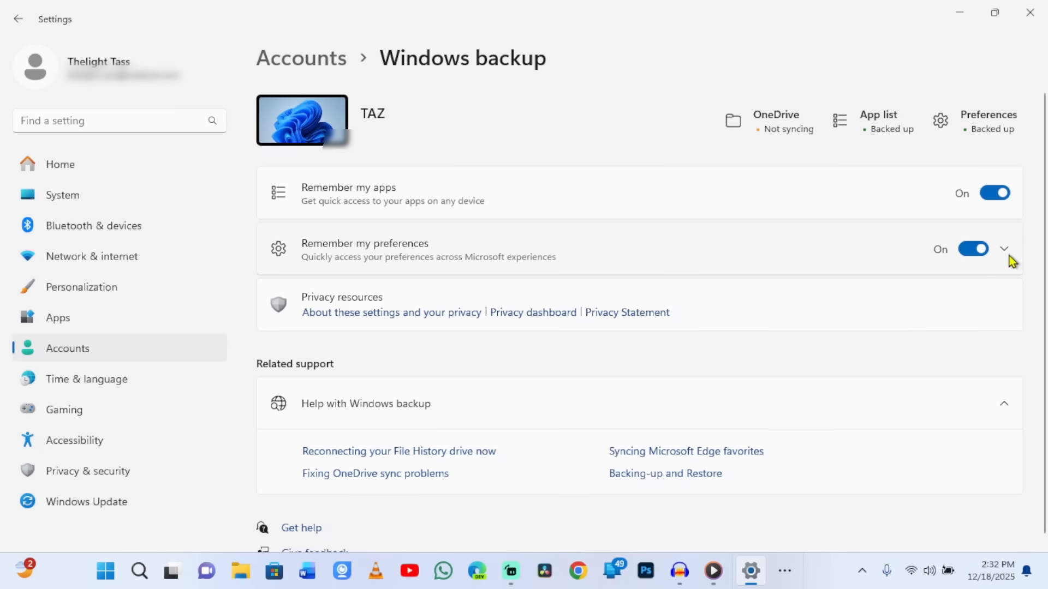
Step: Expand Remember my preferences and uncheck Other Windows settings
{"action": "left_click", "coordinate": [1004, 249]}
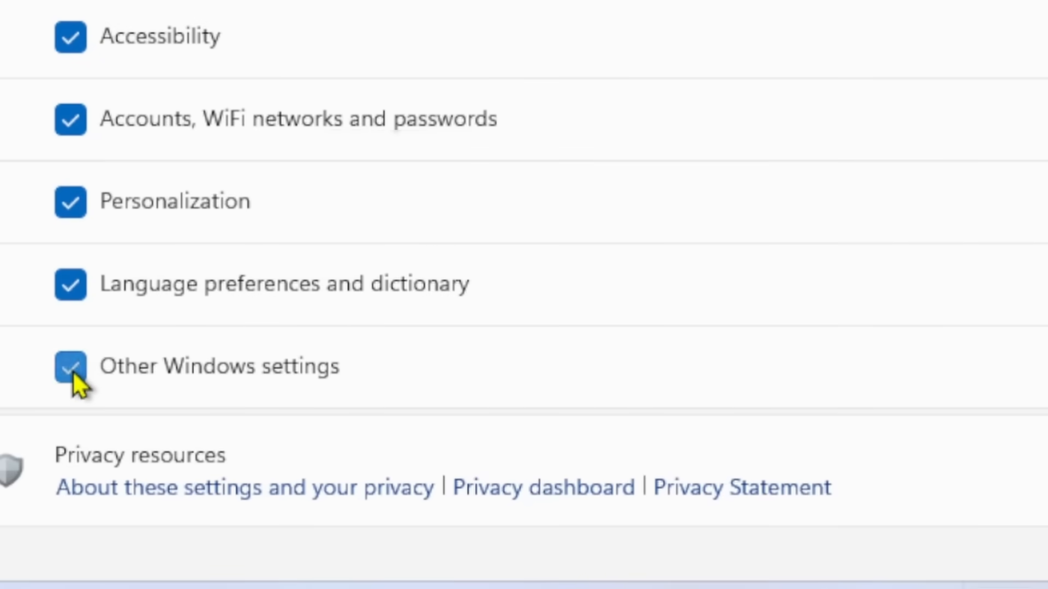
{"action": "left_click", "coordinate": [70, 367]}
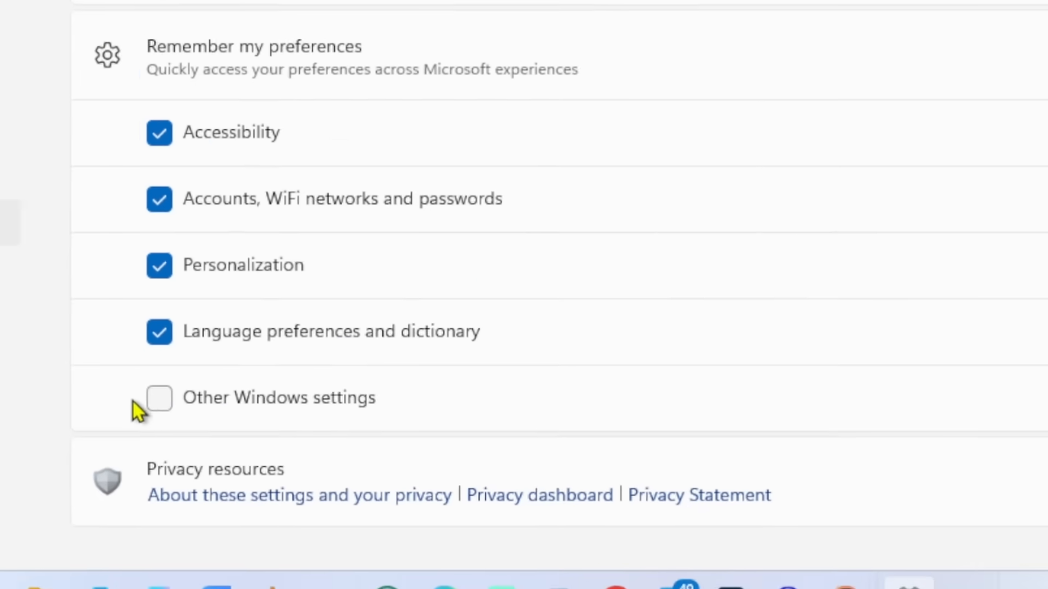